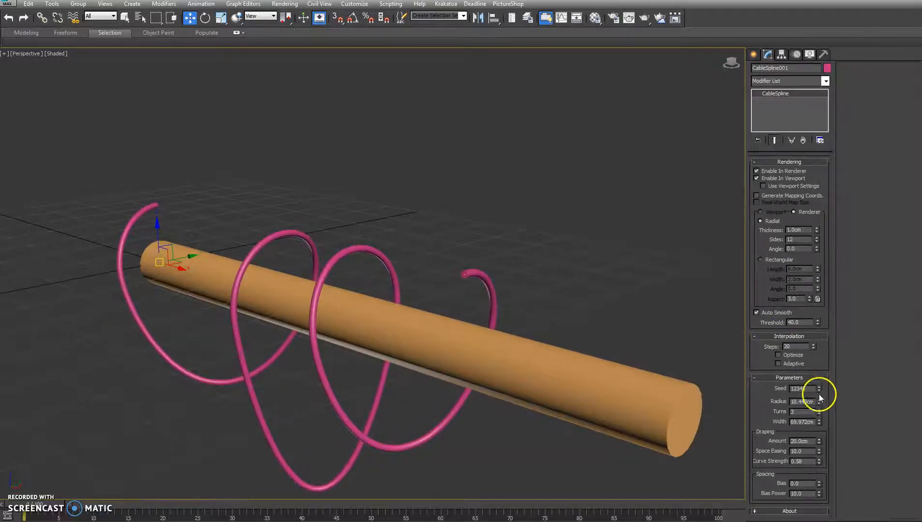
# Set the cable Radius to about 4.5cm and Width to about 100cm
pyautogui.moveTo(818, 401); pyautogui.dragTo(817, 424)
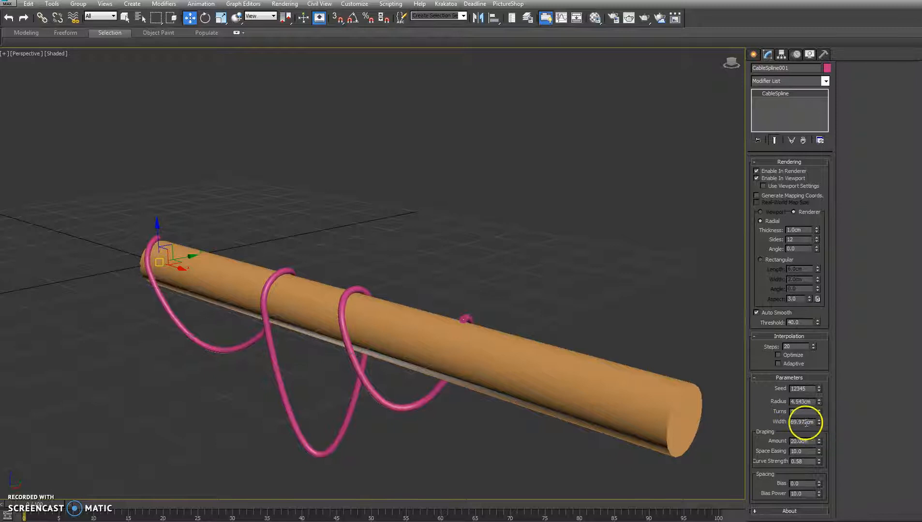
pyautogui.click(816, 411)
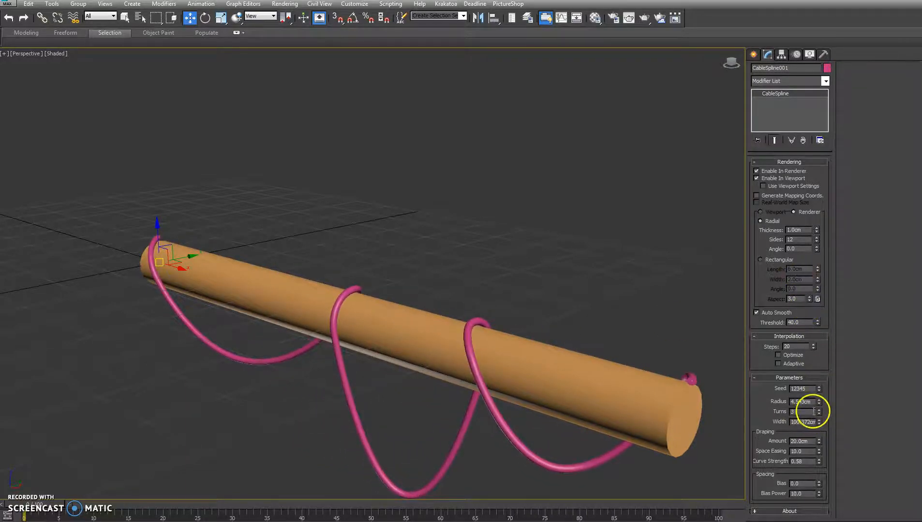
# Try higher Turns values on the cable, then return Turns to 5
pyautogui.click(816, 410)
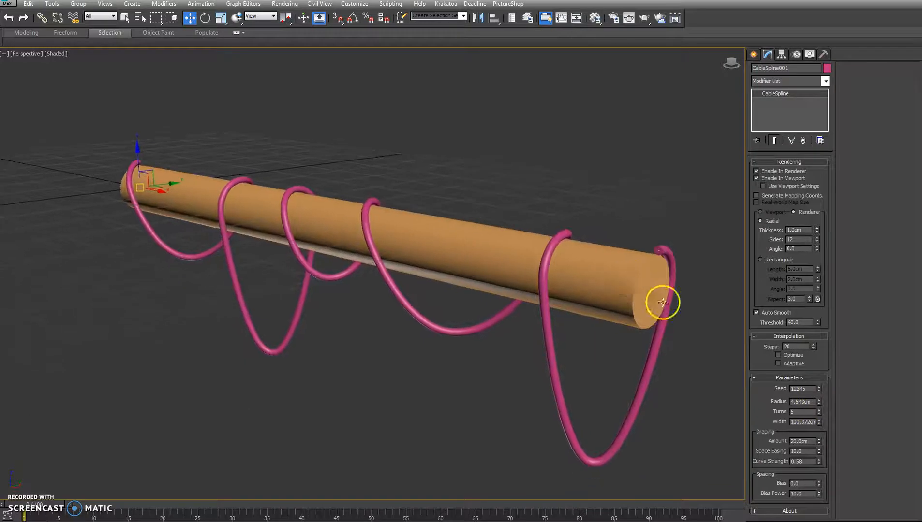
pyautogui.click(818, 409)
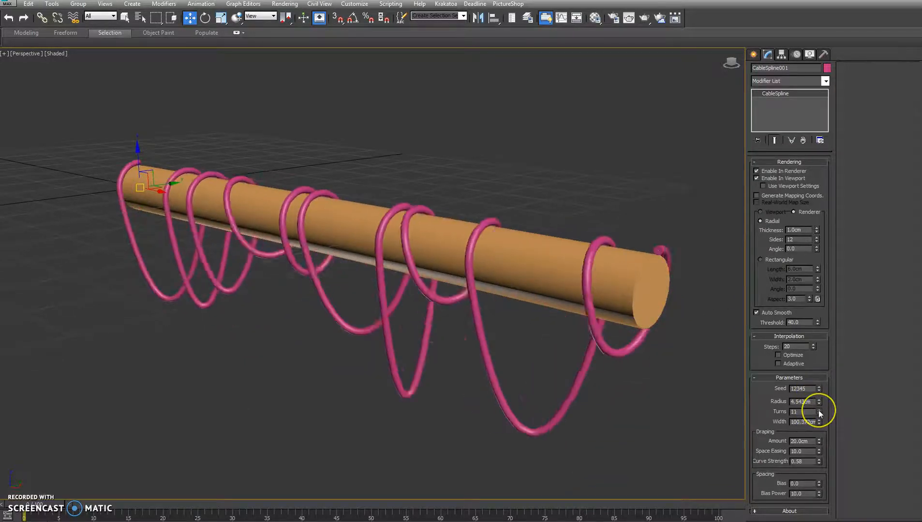
pyautogui.click(817, 415)
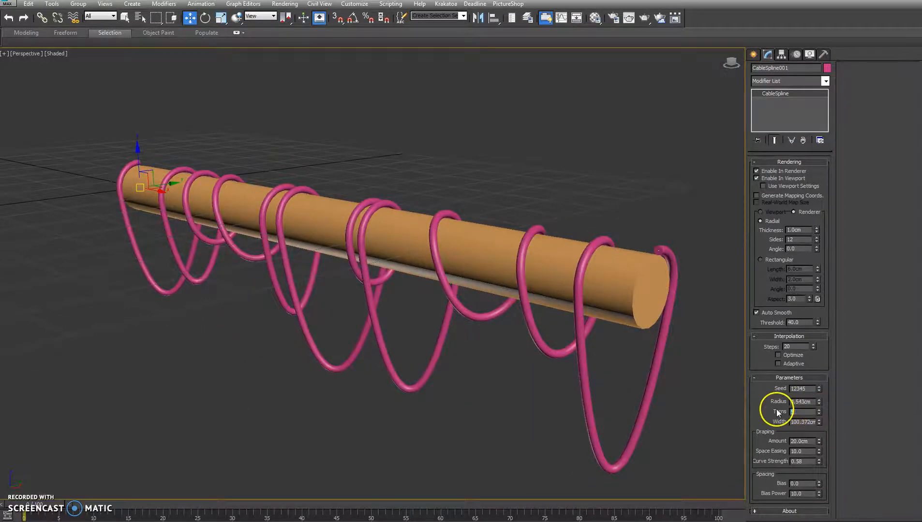
pyautogui.click(818, 414)
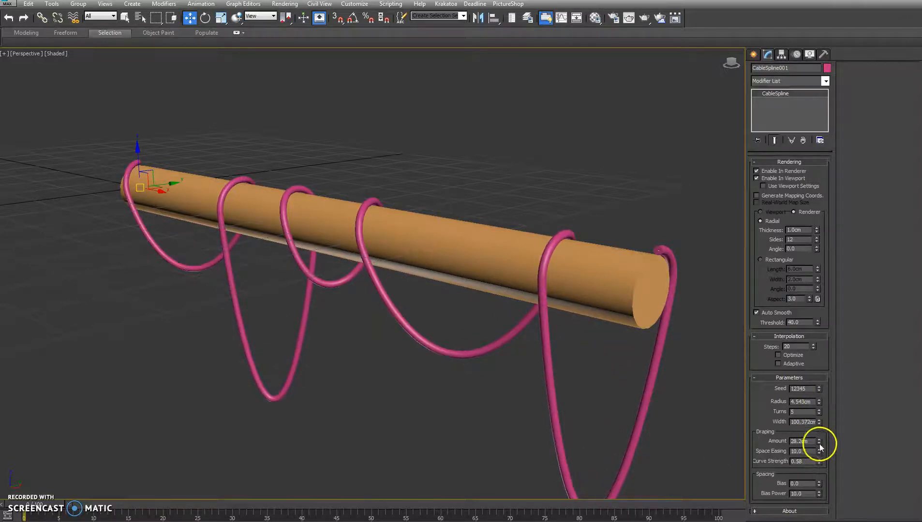
# Lower Draping Amount to about 9.6cm, set Space Easing to 12, and test Curve Strength and Bias
pyautogui.moveTo(818, 441); pyautogui.dragTo(818, 453)
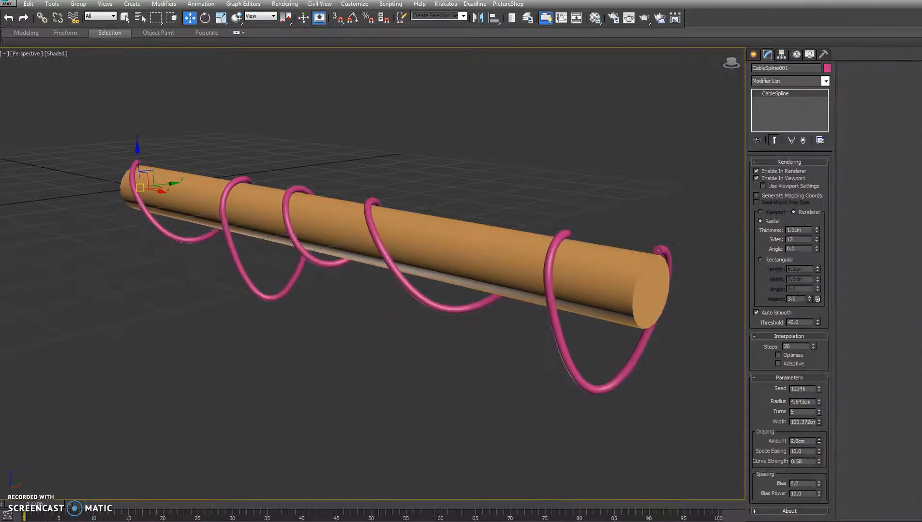
pyautogui.click(816, 450)
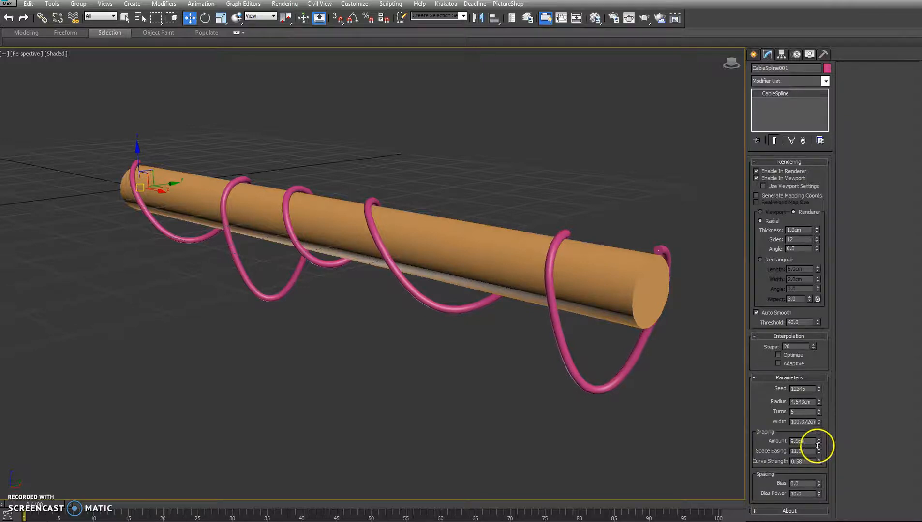
pyautogui.moveTo(817, 447); pyautogui.dragTo(817, 468)
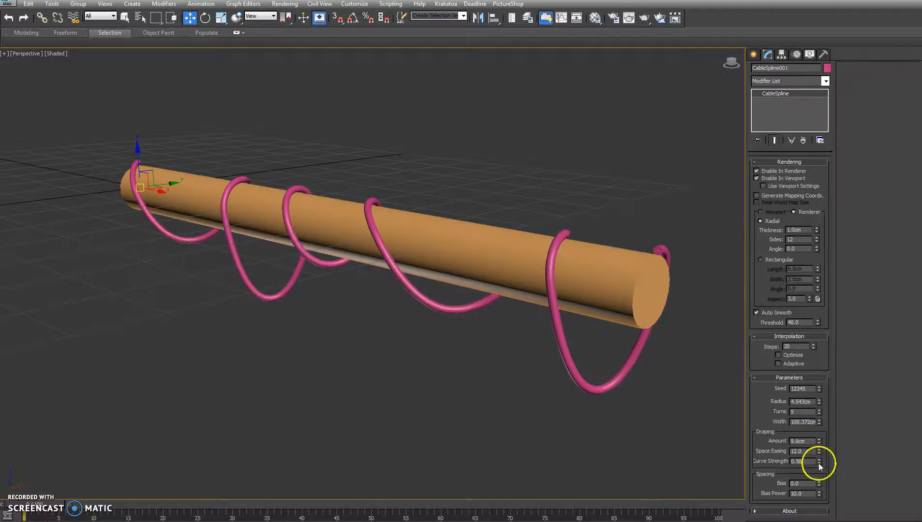
pyautogui.moveTo(819, 461); pyautogui.dragTo(819, 476)
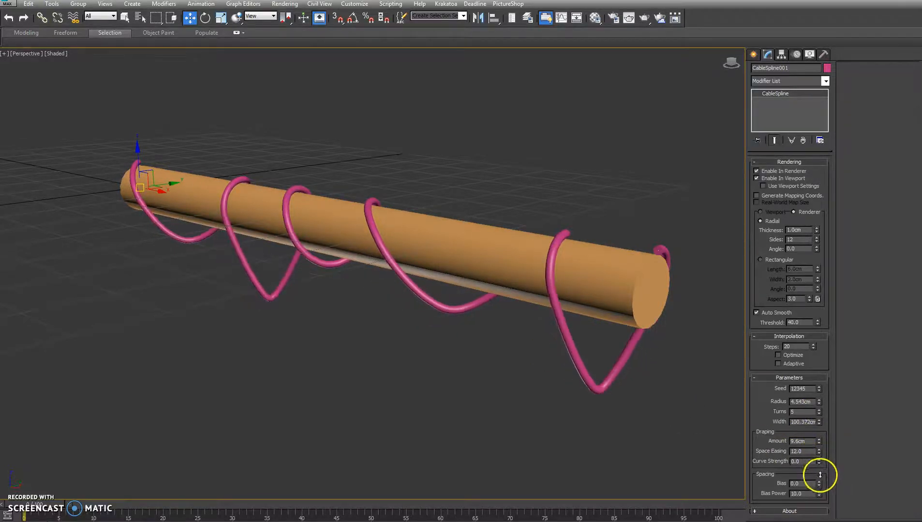
pyautogui.moveTo(800, 461); pyautogui.dragTo(801, 446)
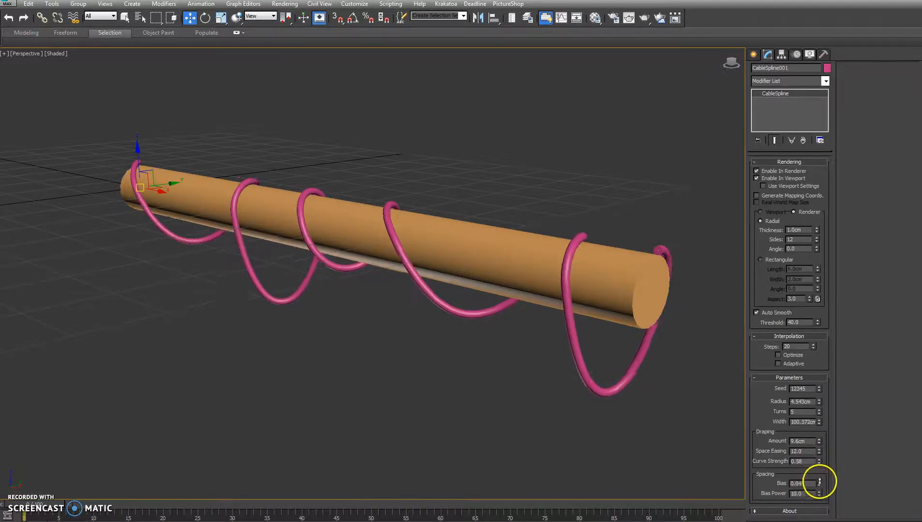
# Reset Spacing Bias to 0, orbit around the pipe, and change the Seed value
pyautogui.moveTo(816, 481); pyautogui.dragTo(816, 495)
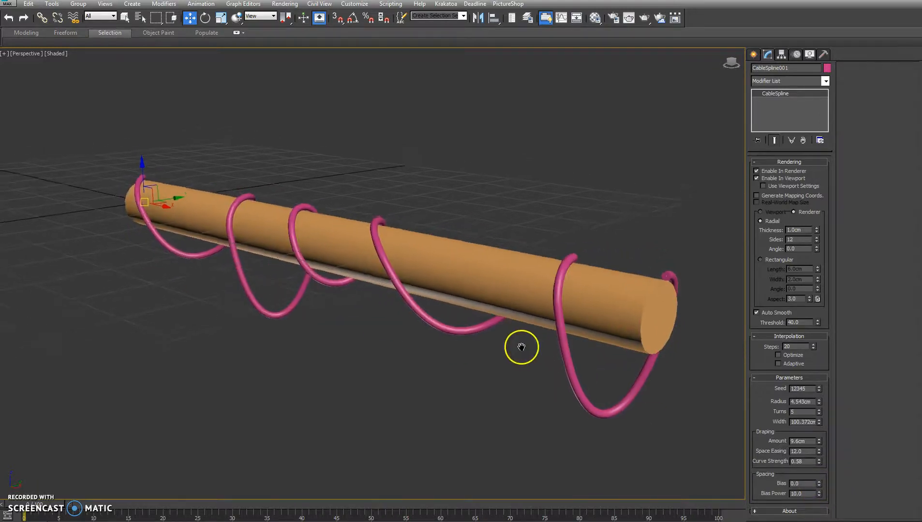
pyautogui.moveTo(520, 347); pyautogui.dragTo(559, 380)
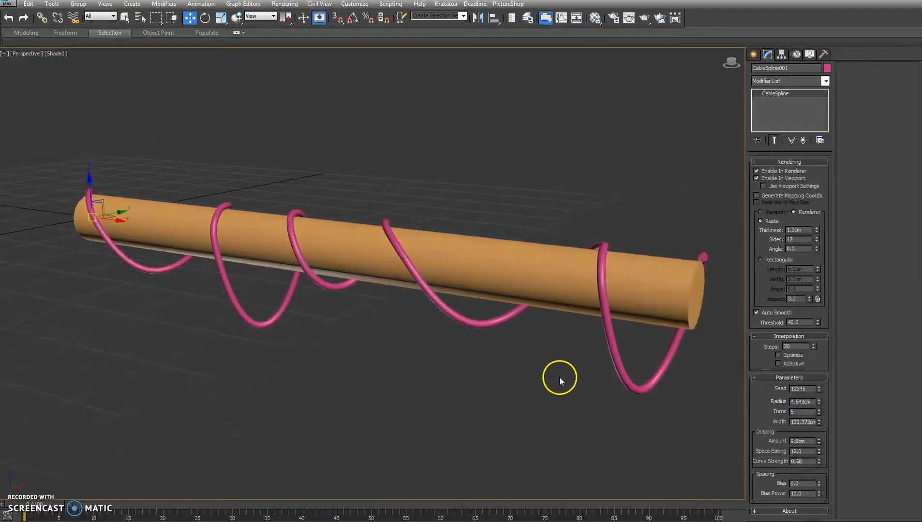
pyautogui.click(819, 389)
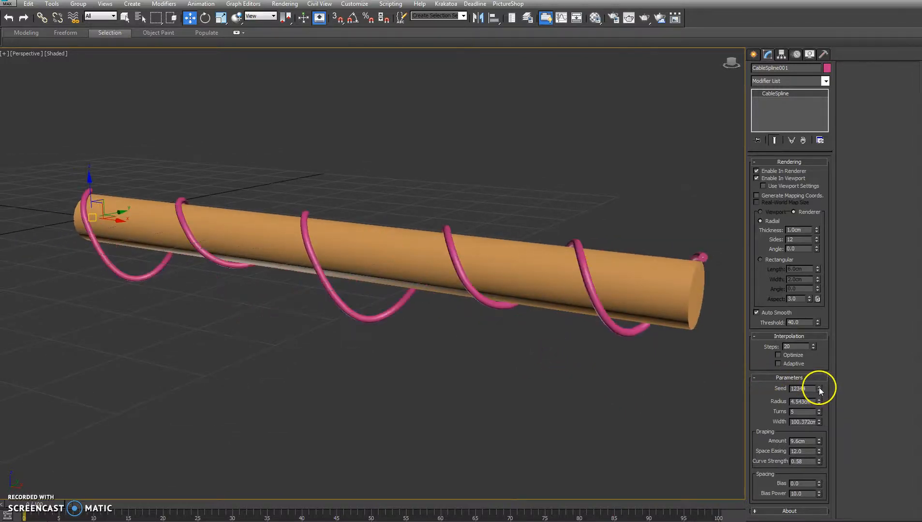